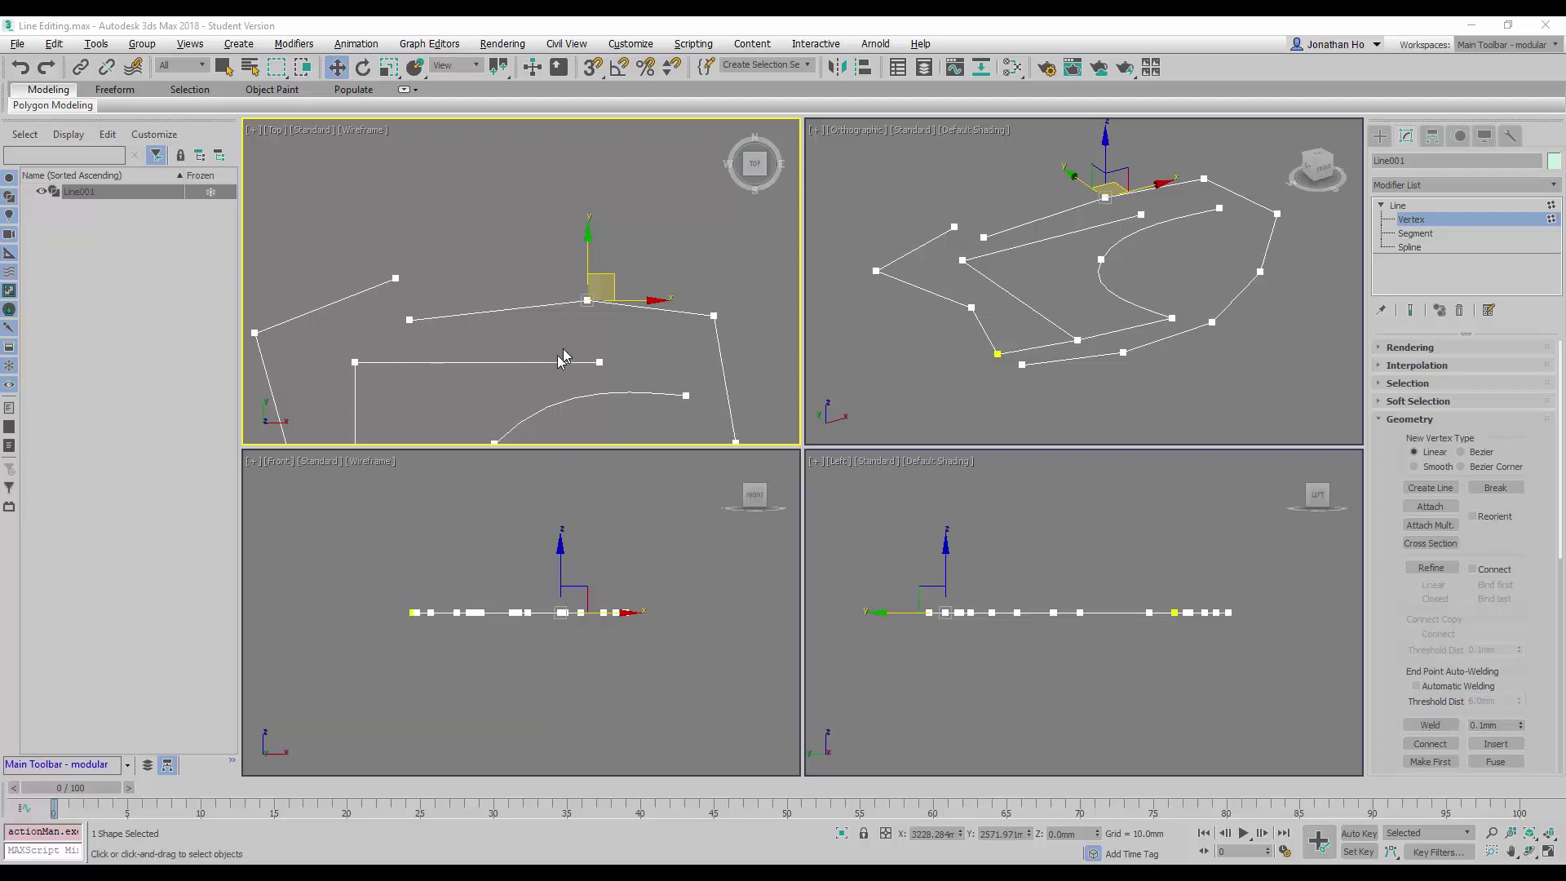
pyautogui.moveTo(620, 345)
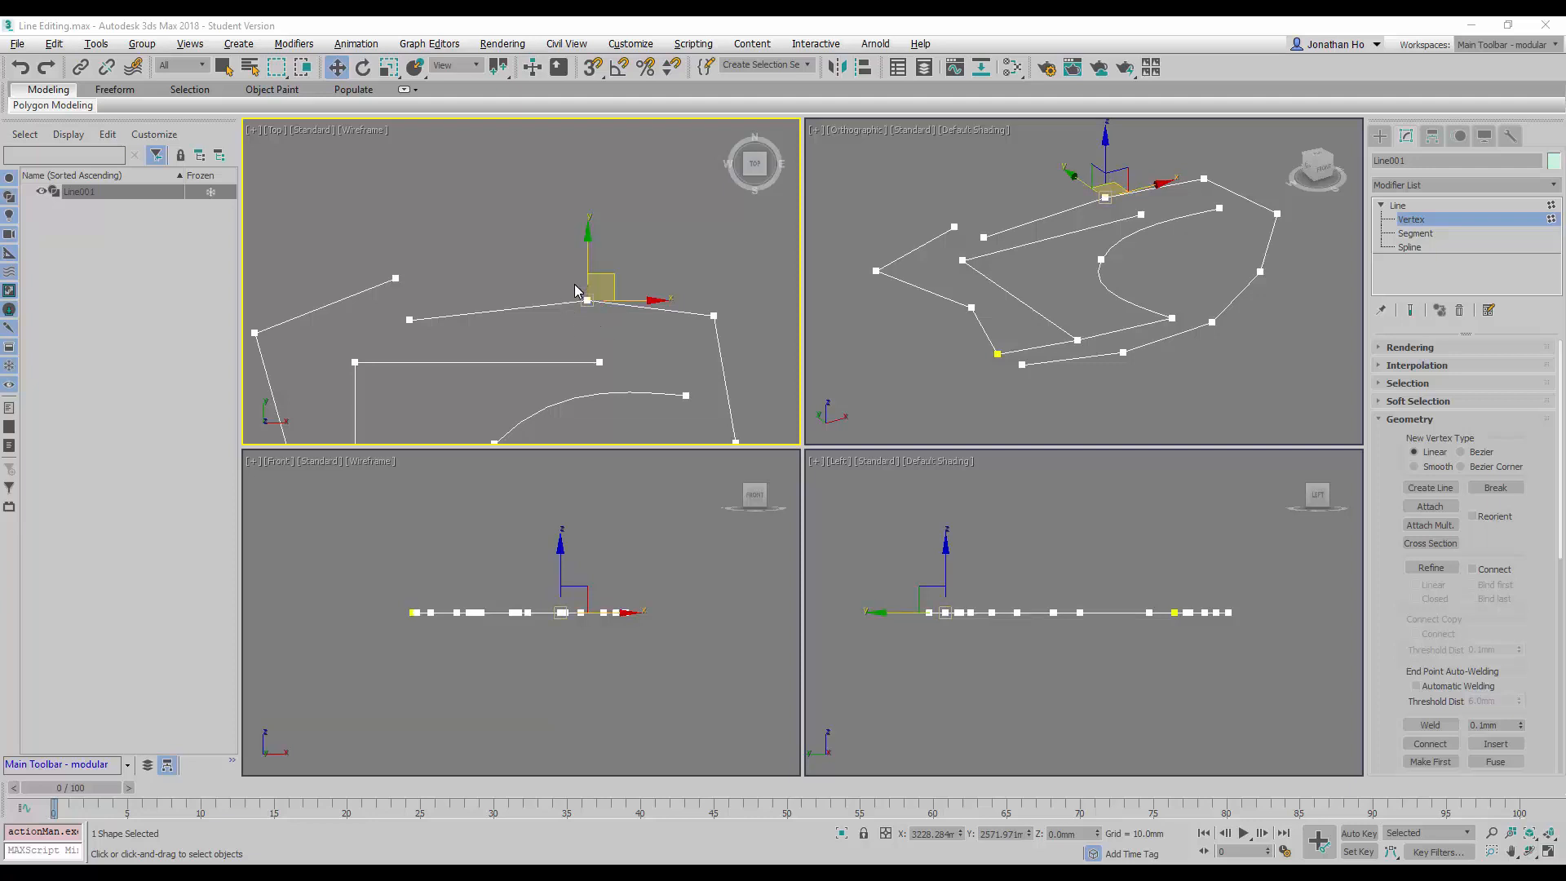
pyautogui.moveTo(604, 330)
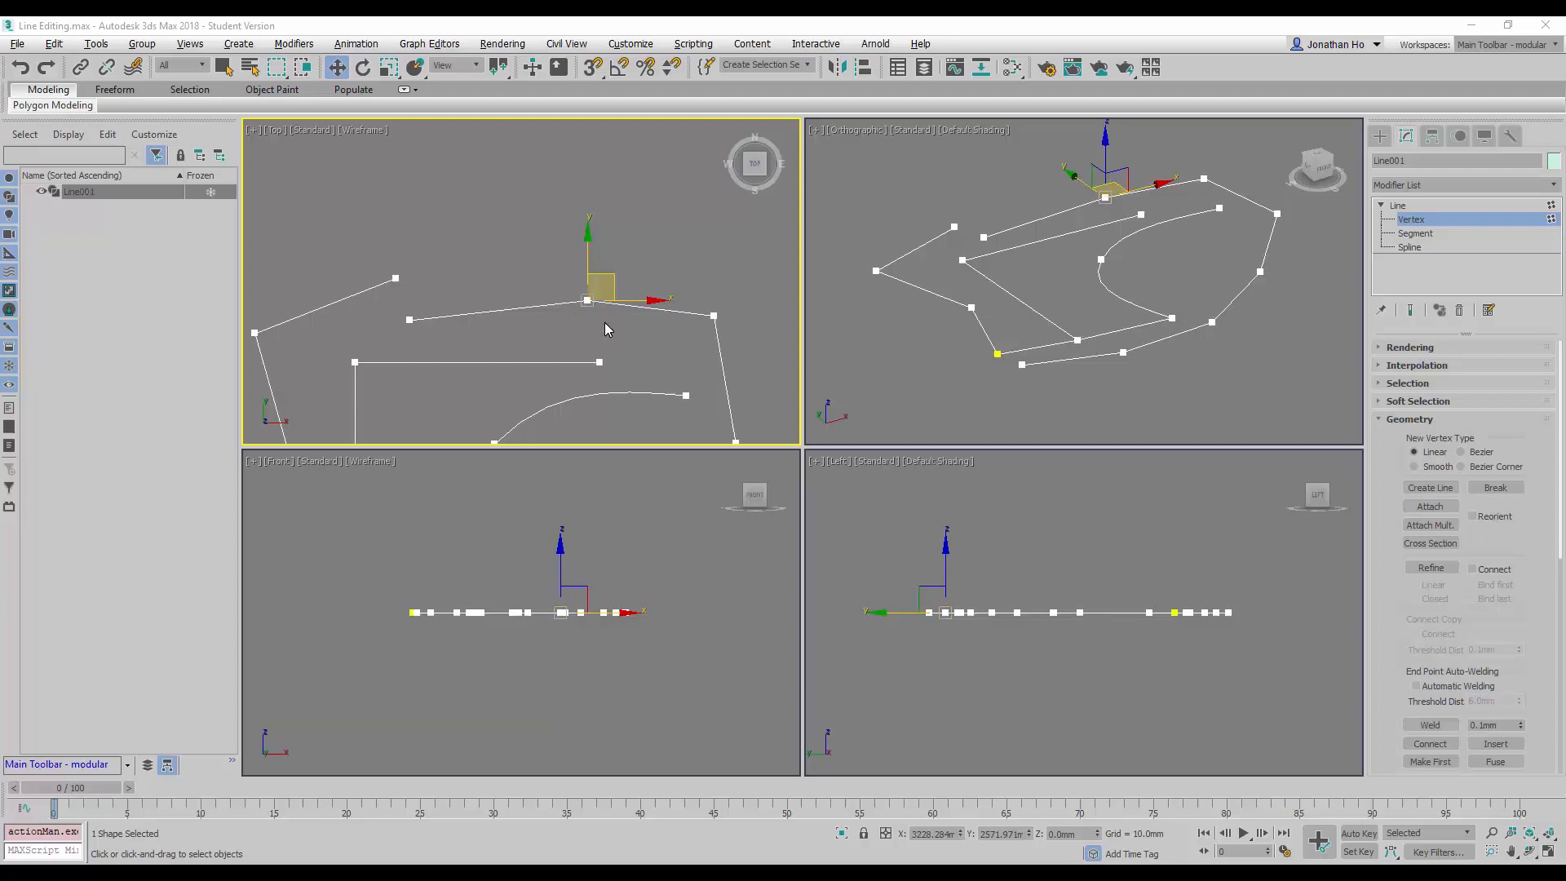
pyautogui.moveTo(586, 329)
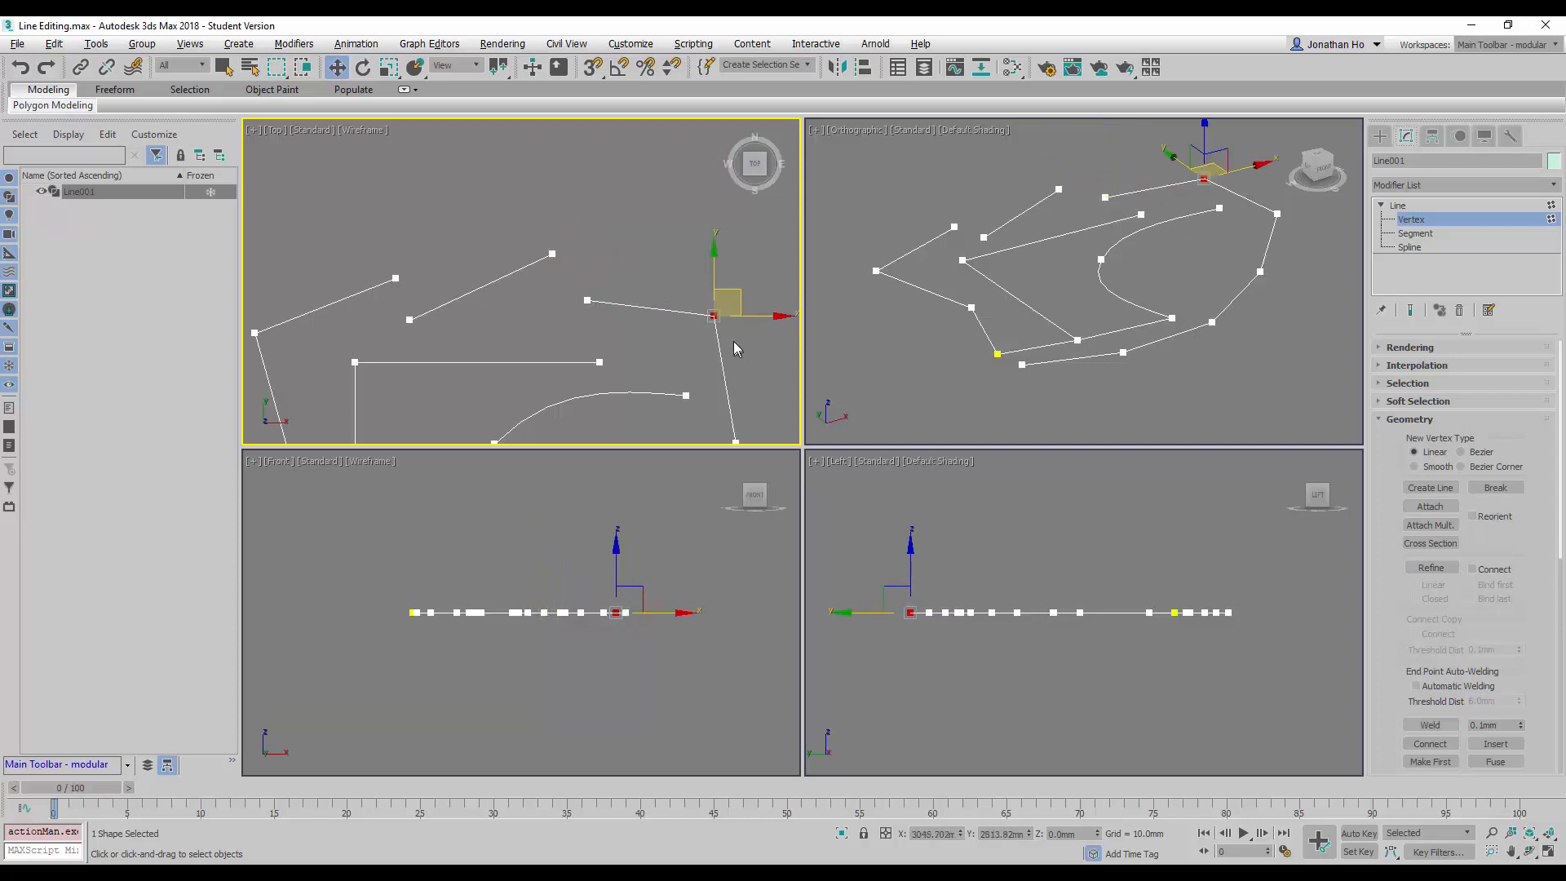
# Step: Deselect and undo the move so the top vertex returns to its original overlapping spot
pyautogui.click(715, 315)
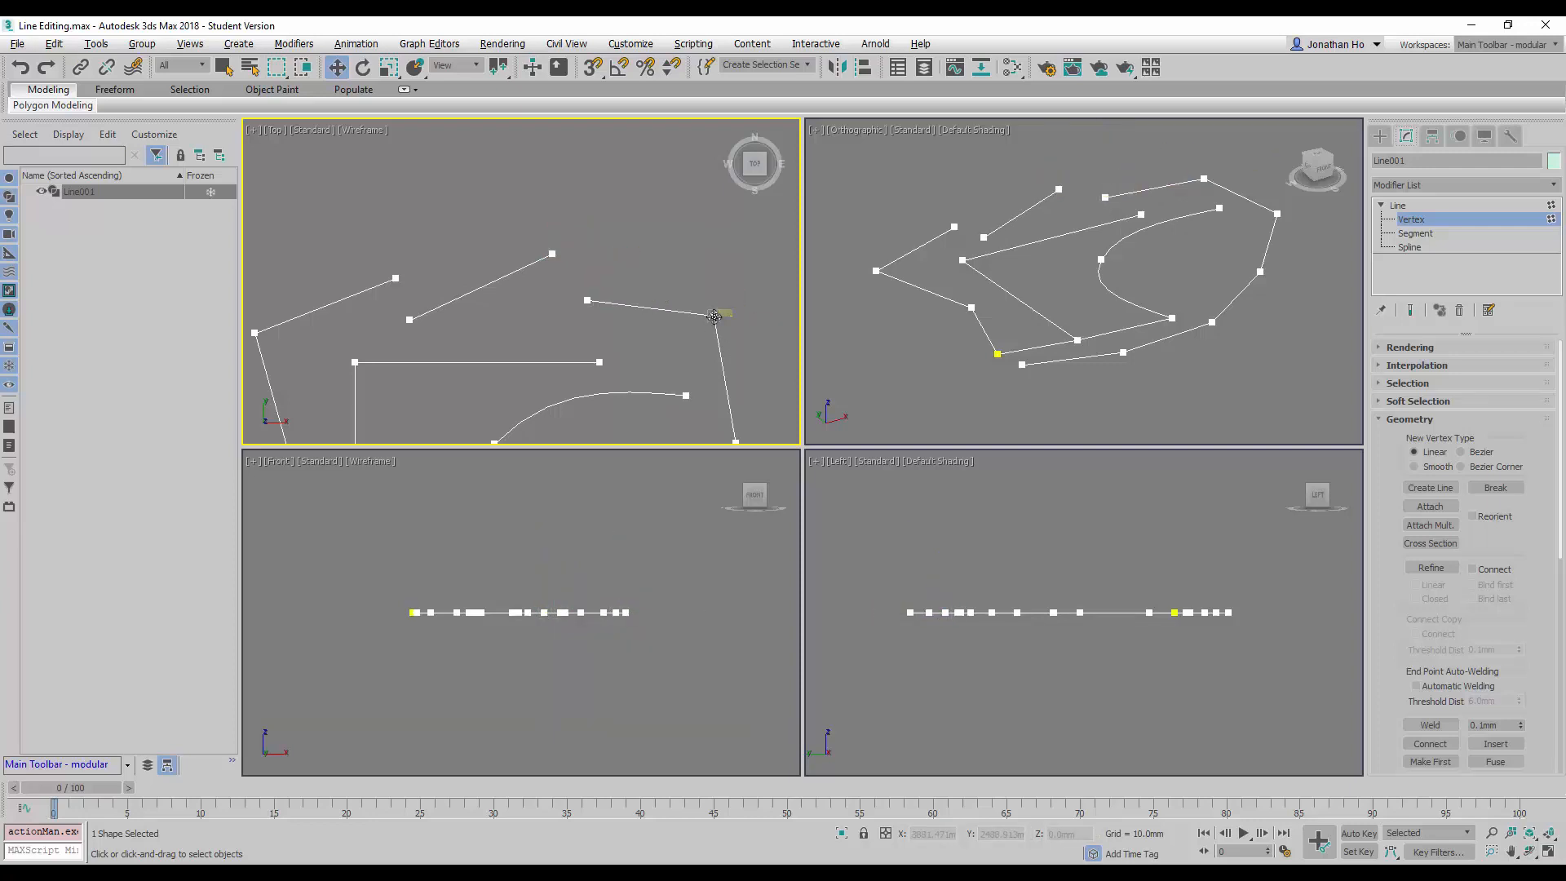
pyautogui.click(715, 318)
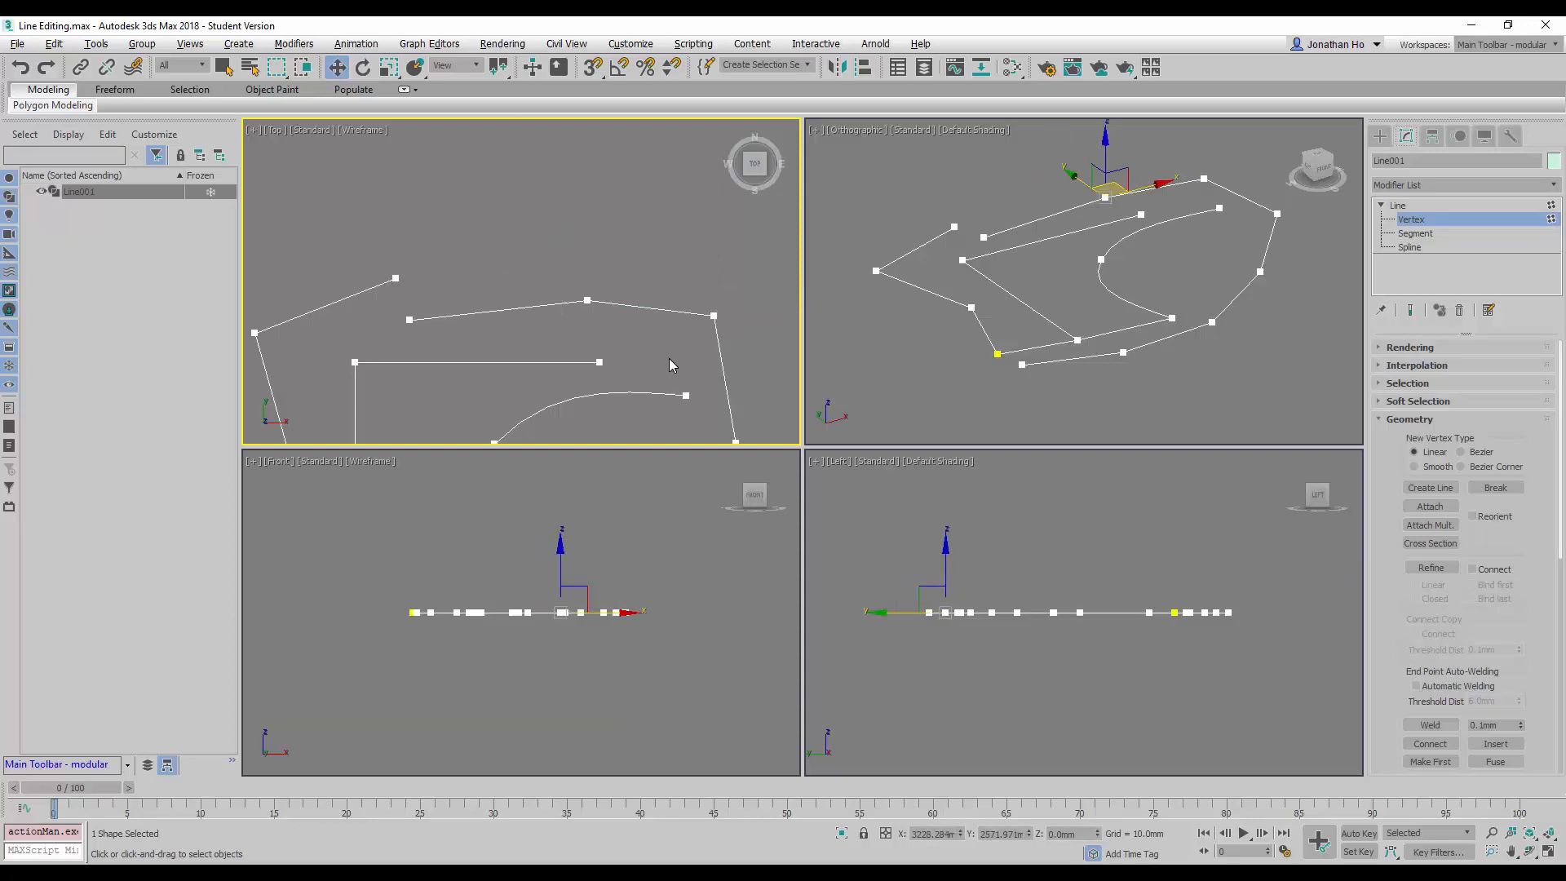
pyautogui.click(1429, 724)
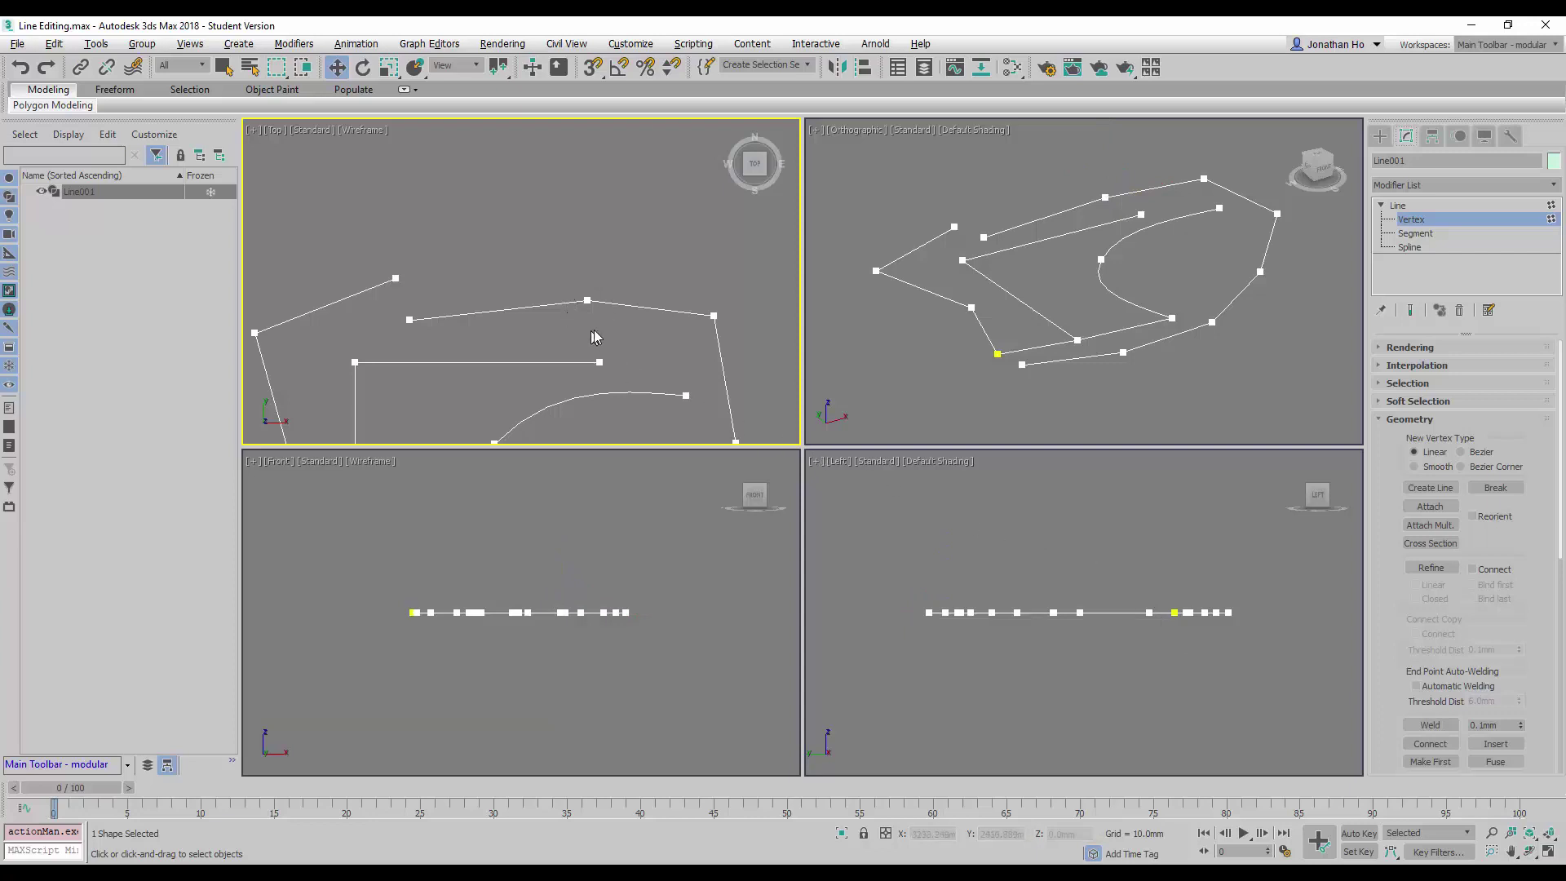
pyautogui.moveTo(616, 300)
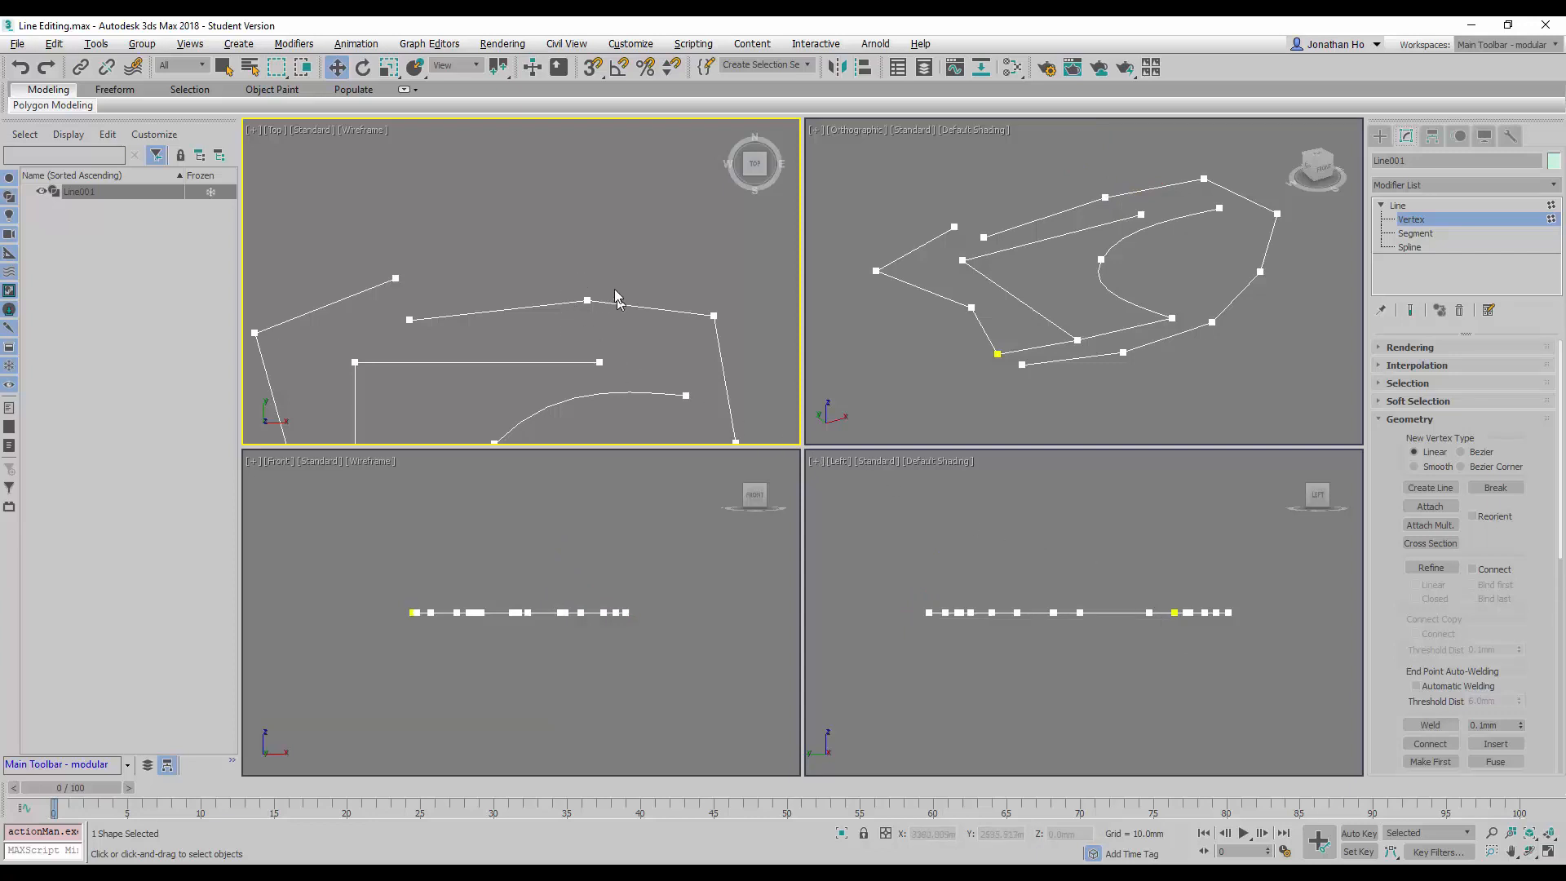
pyautogui.moveTo(587, 296)
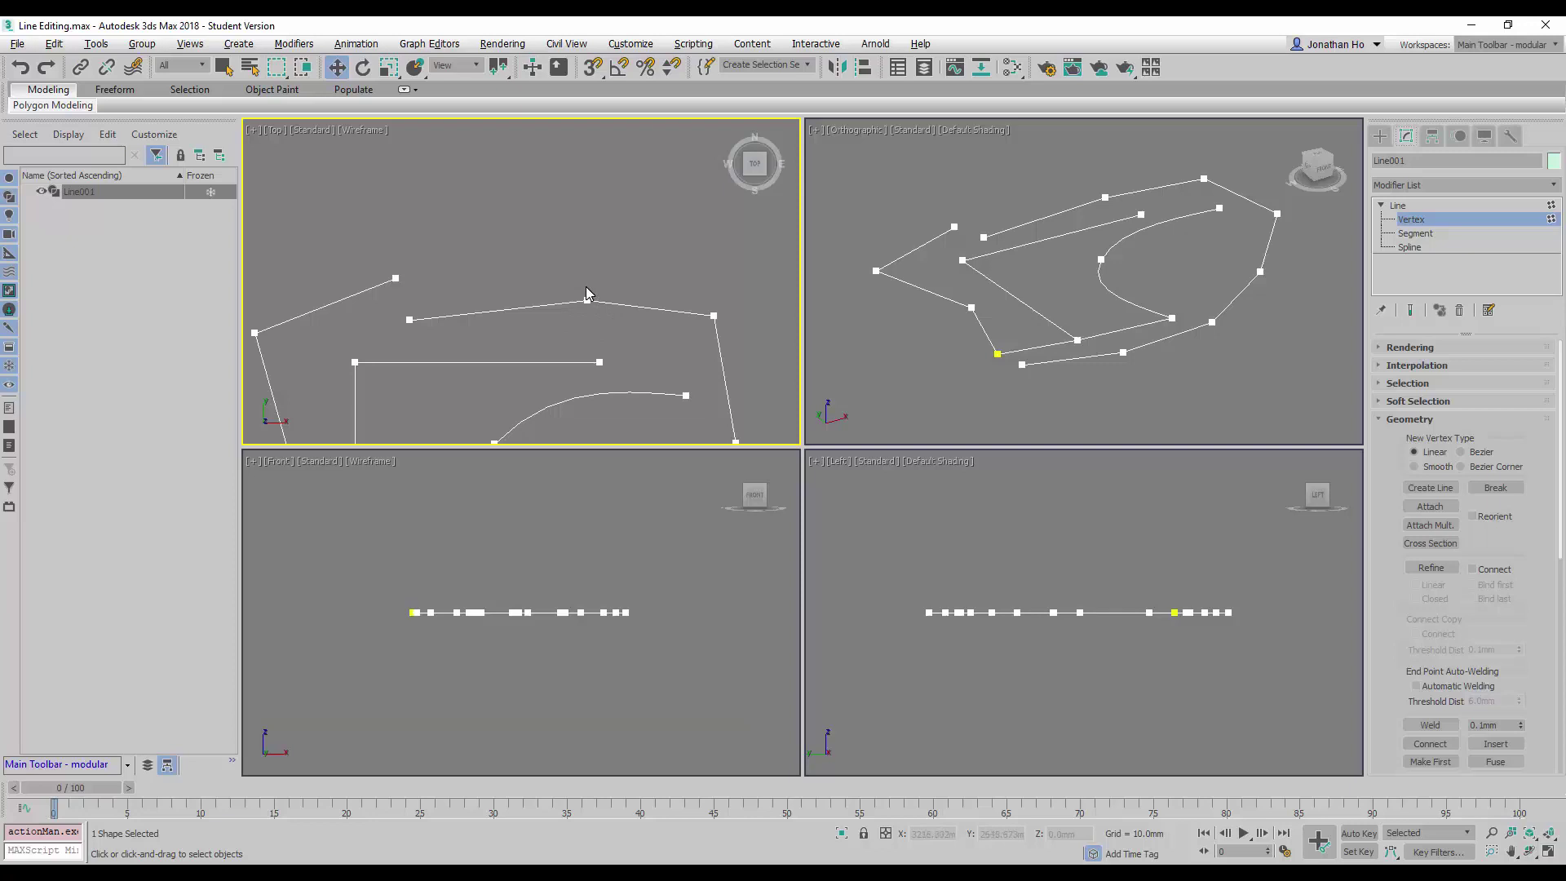
pyautogui.moveTo(598, 320)
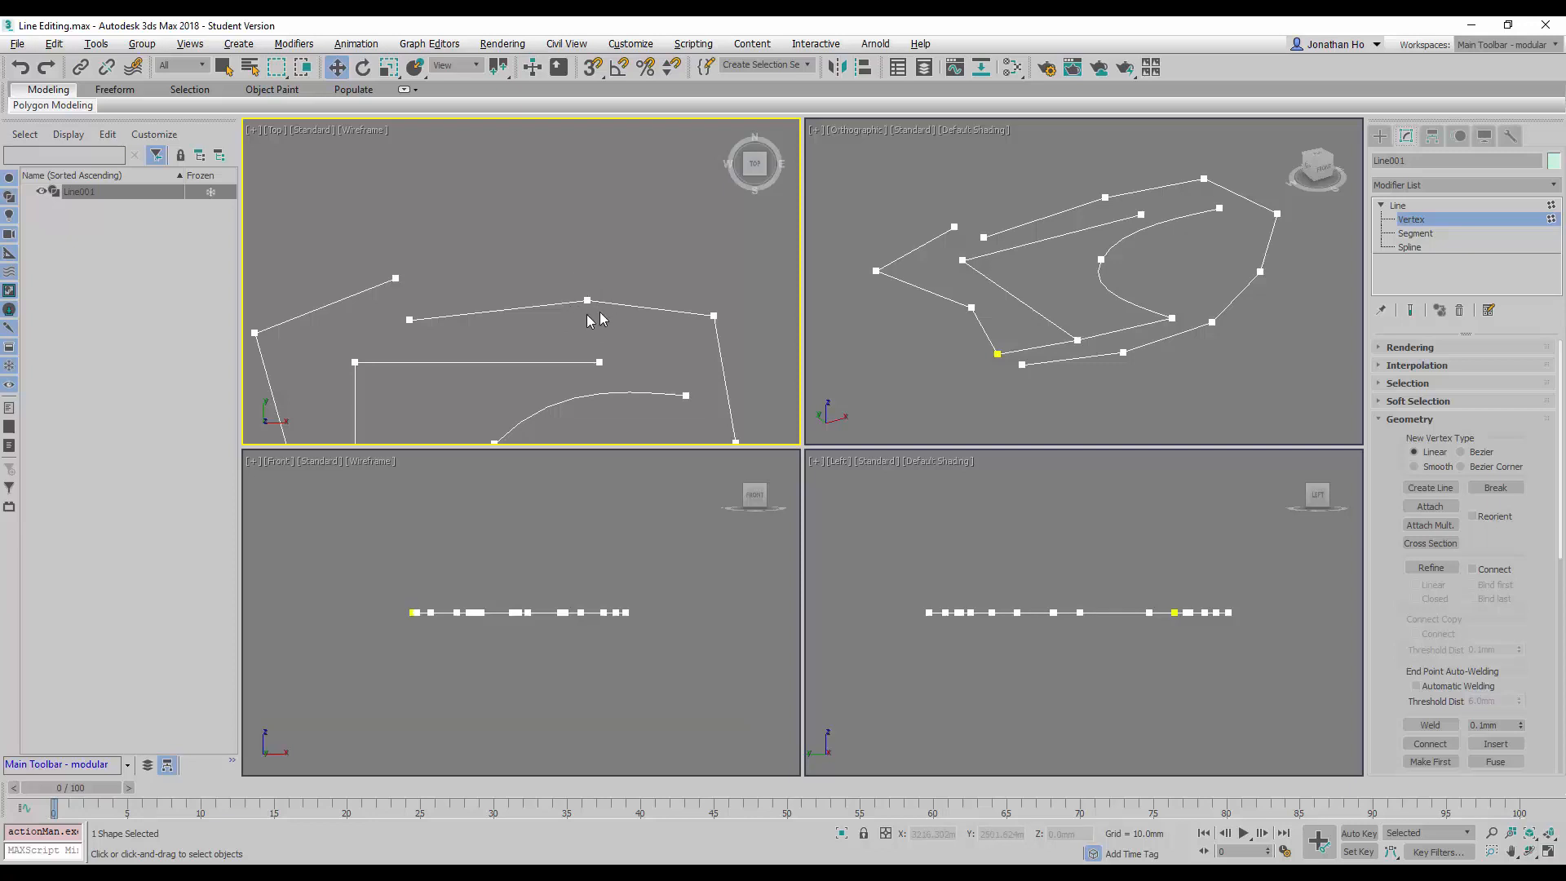
pyautogui.moveTo(619, 318)
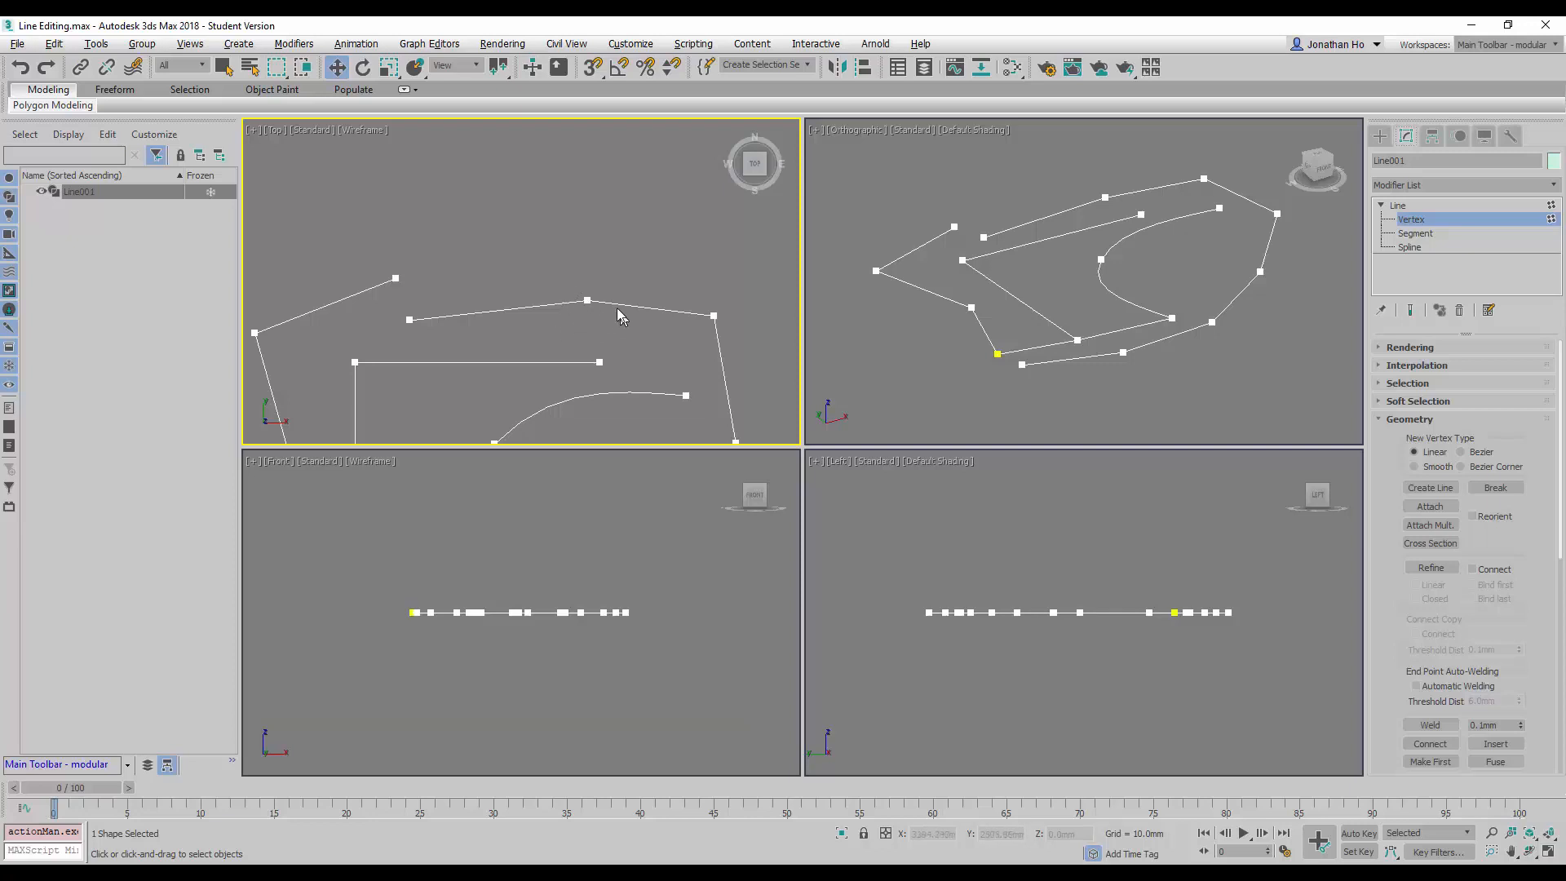
pyautogui.moveTo(584, 284)
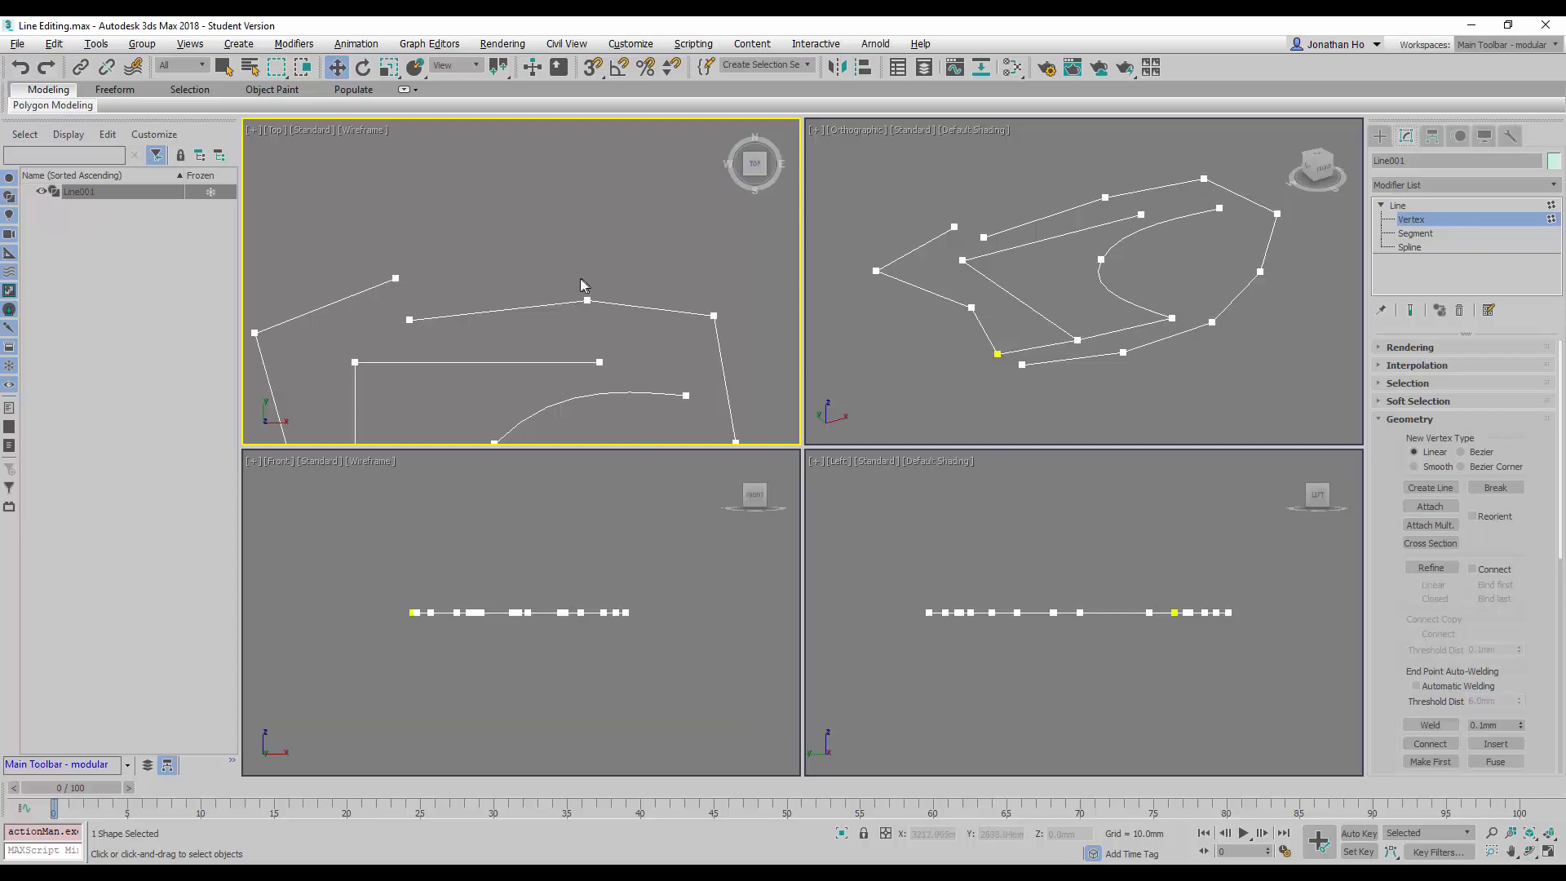
pyautogui.moveTo(724, 398)
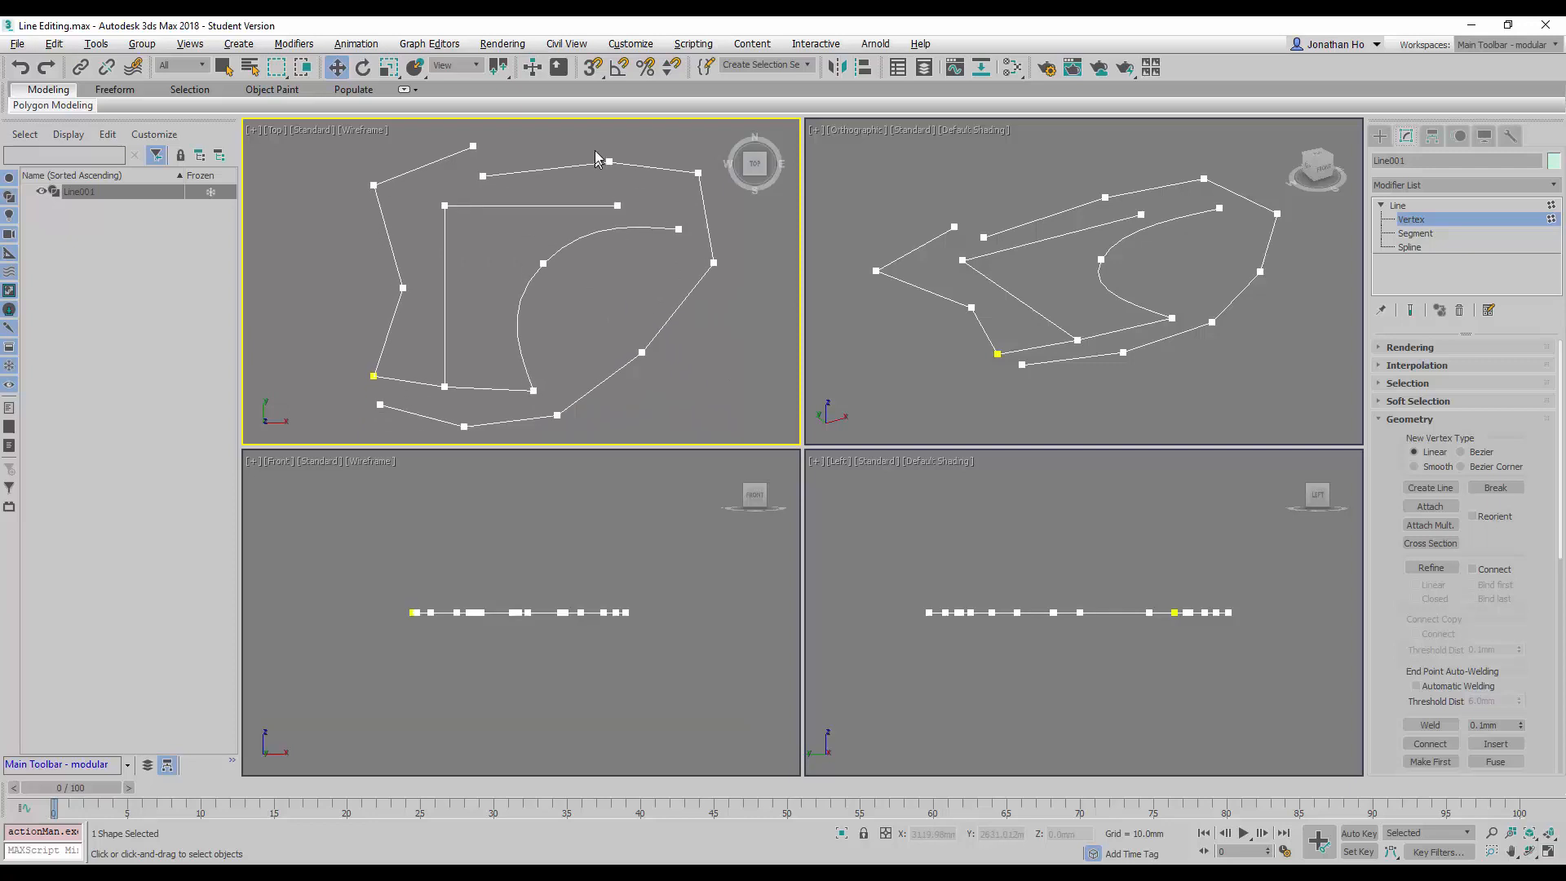
pyautogui.moveTo(638, 220)
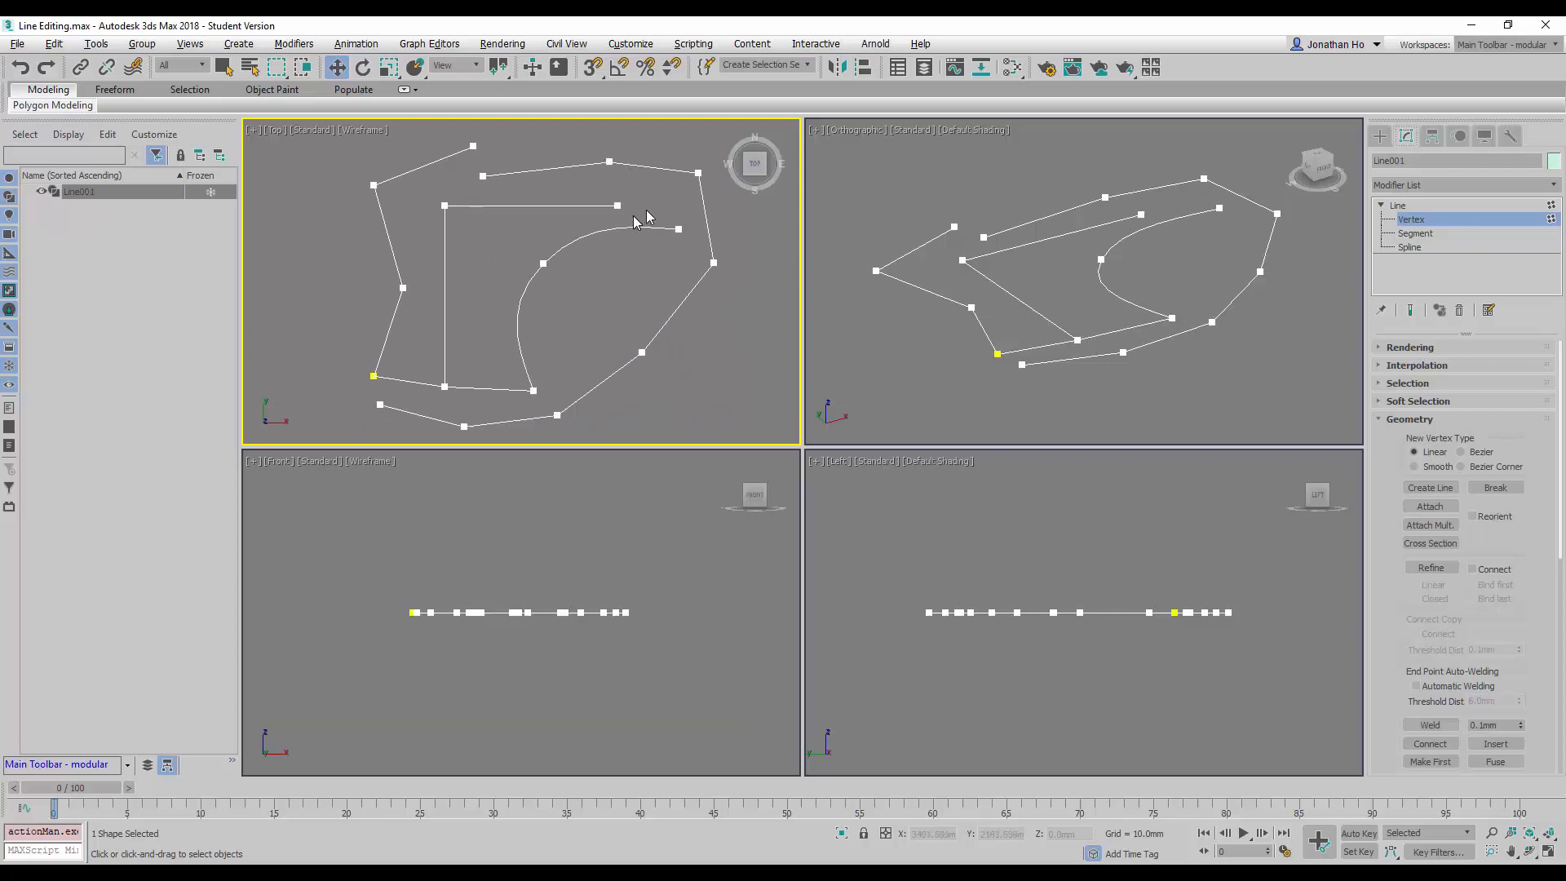
pyautogui.moveTo(620, 167)
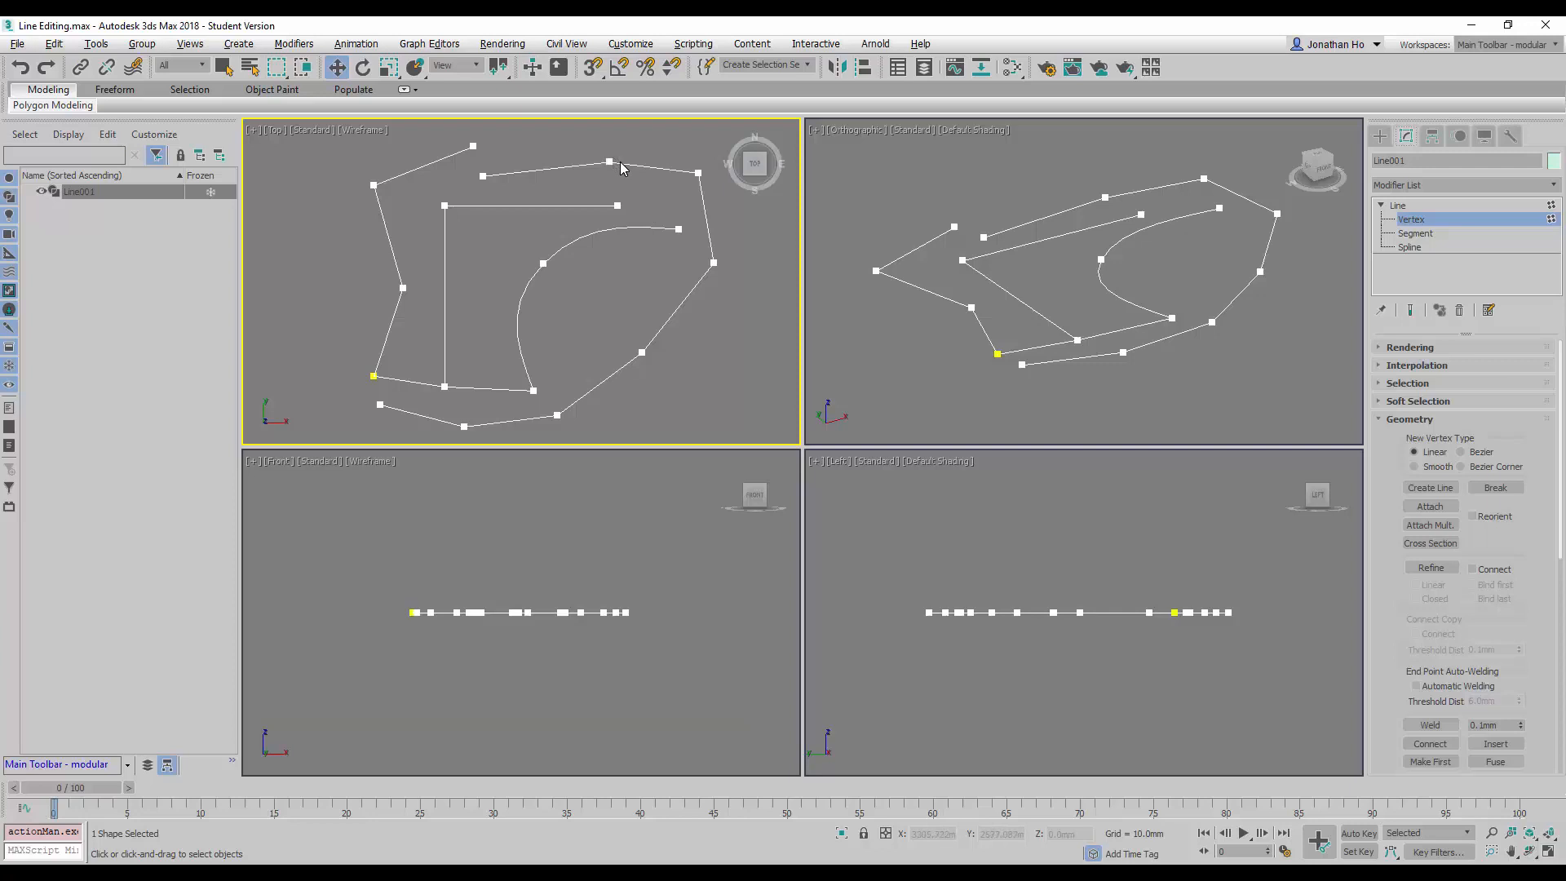
pyautogui.moveTo(635, 174)
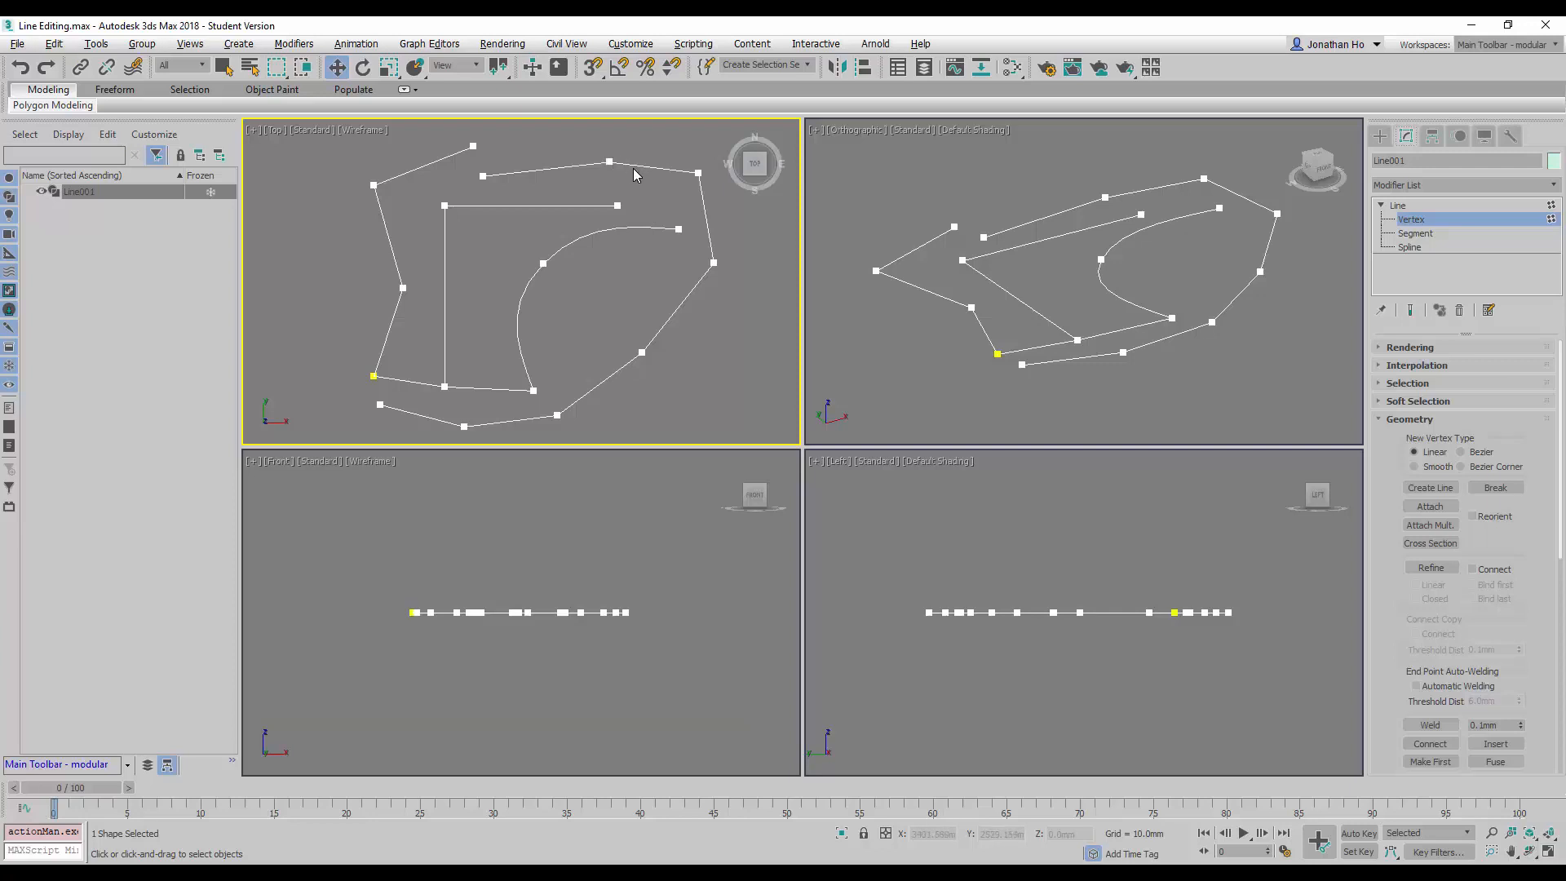
pyautogui.moveTo(611, 162)
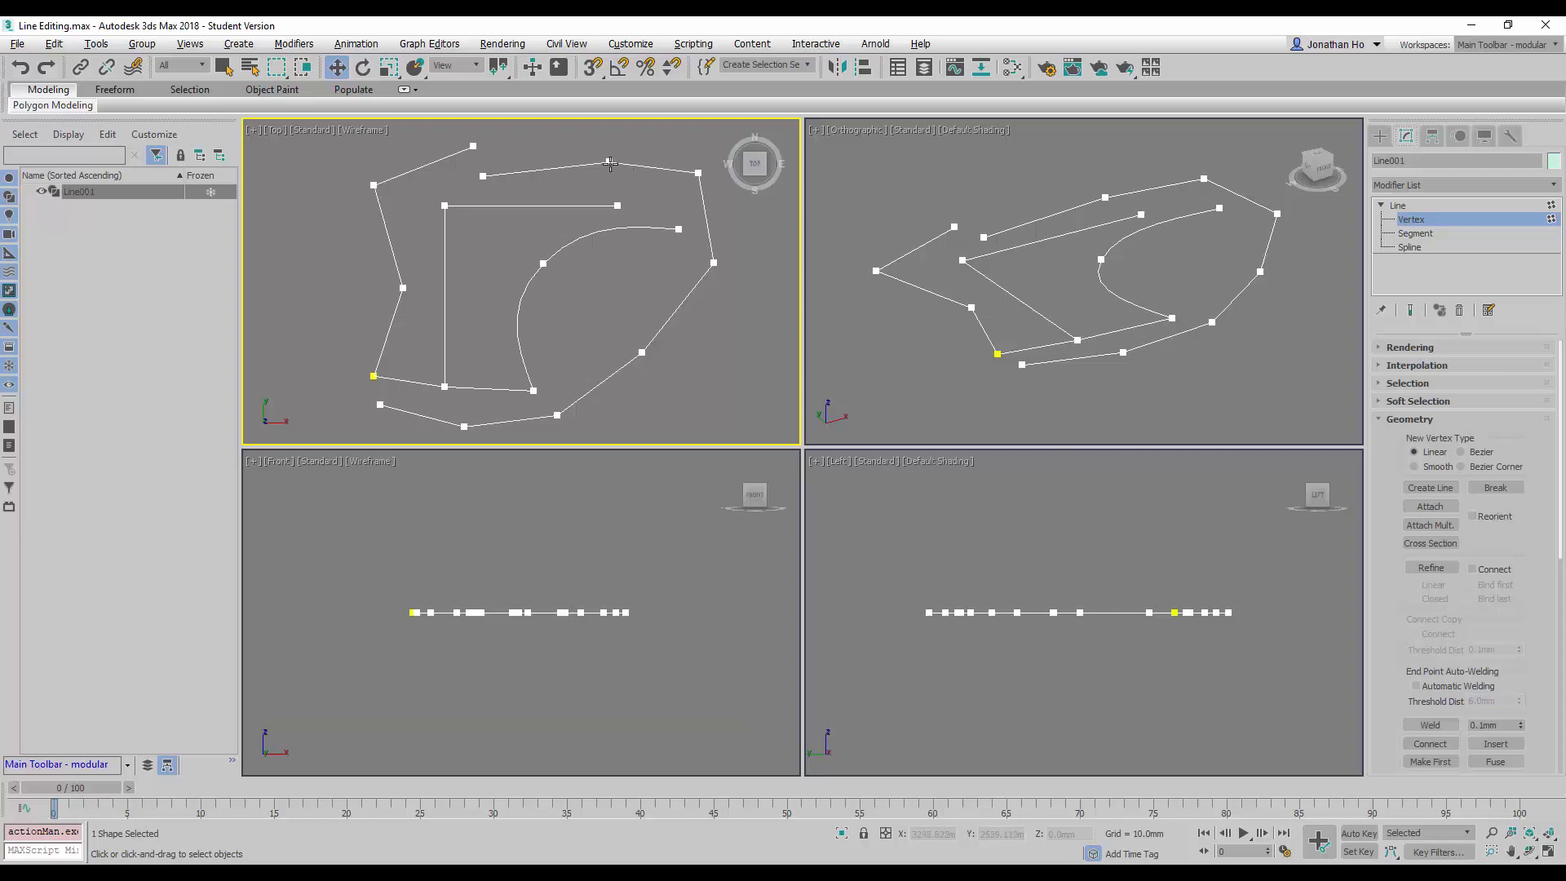
# Step: Zoom the Top viewport in on Line001's top vertex where the two ends overlap
pyautogui.click(608, 163)
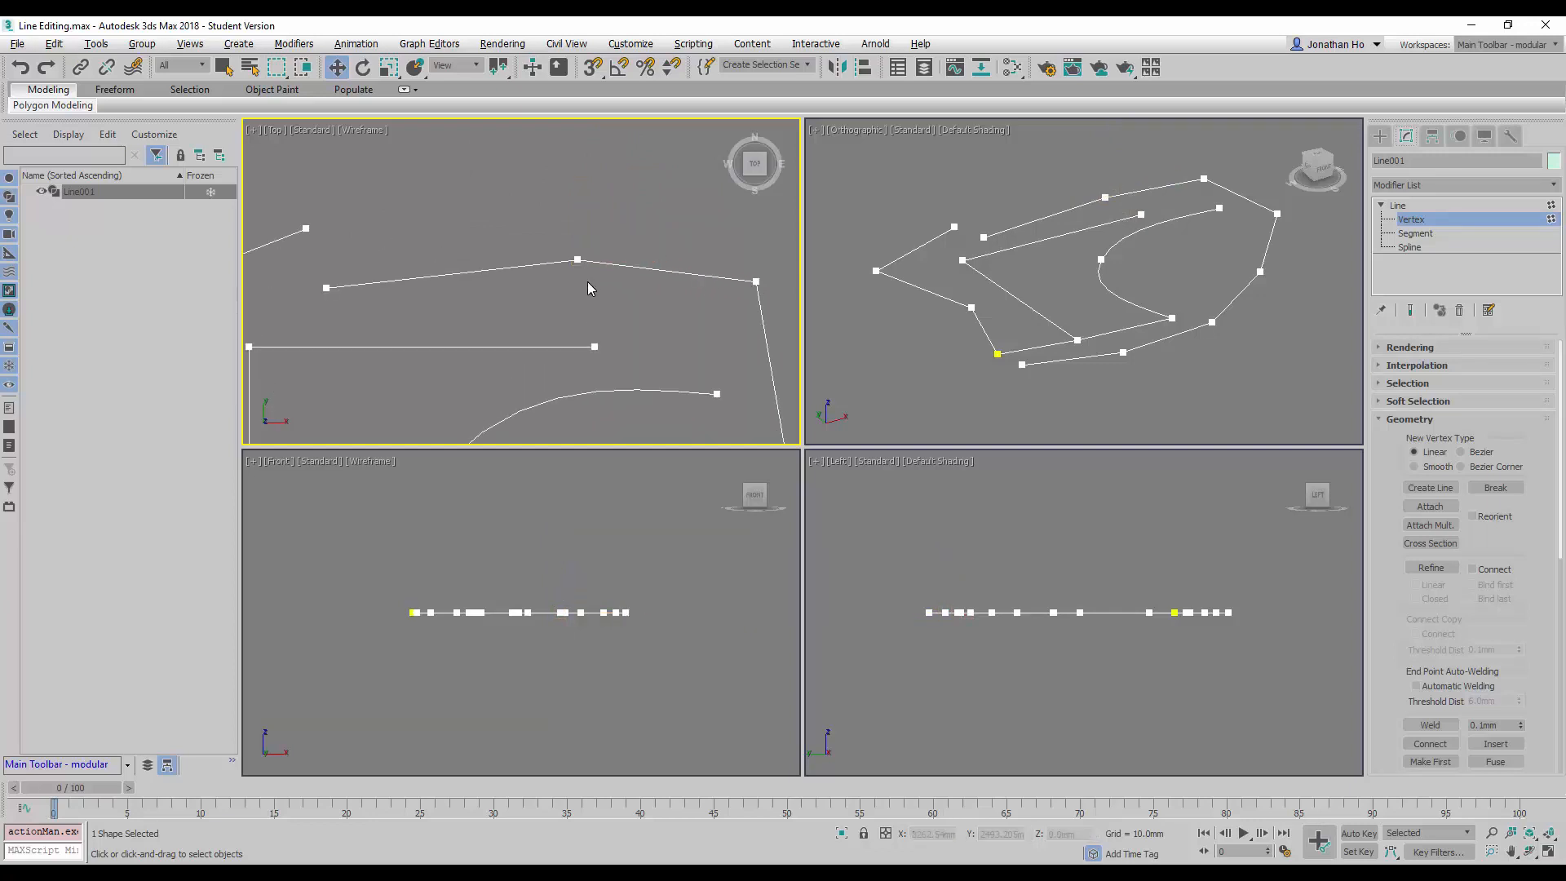
pyautogui.moveTo(550, 240)
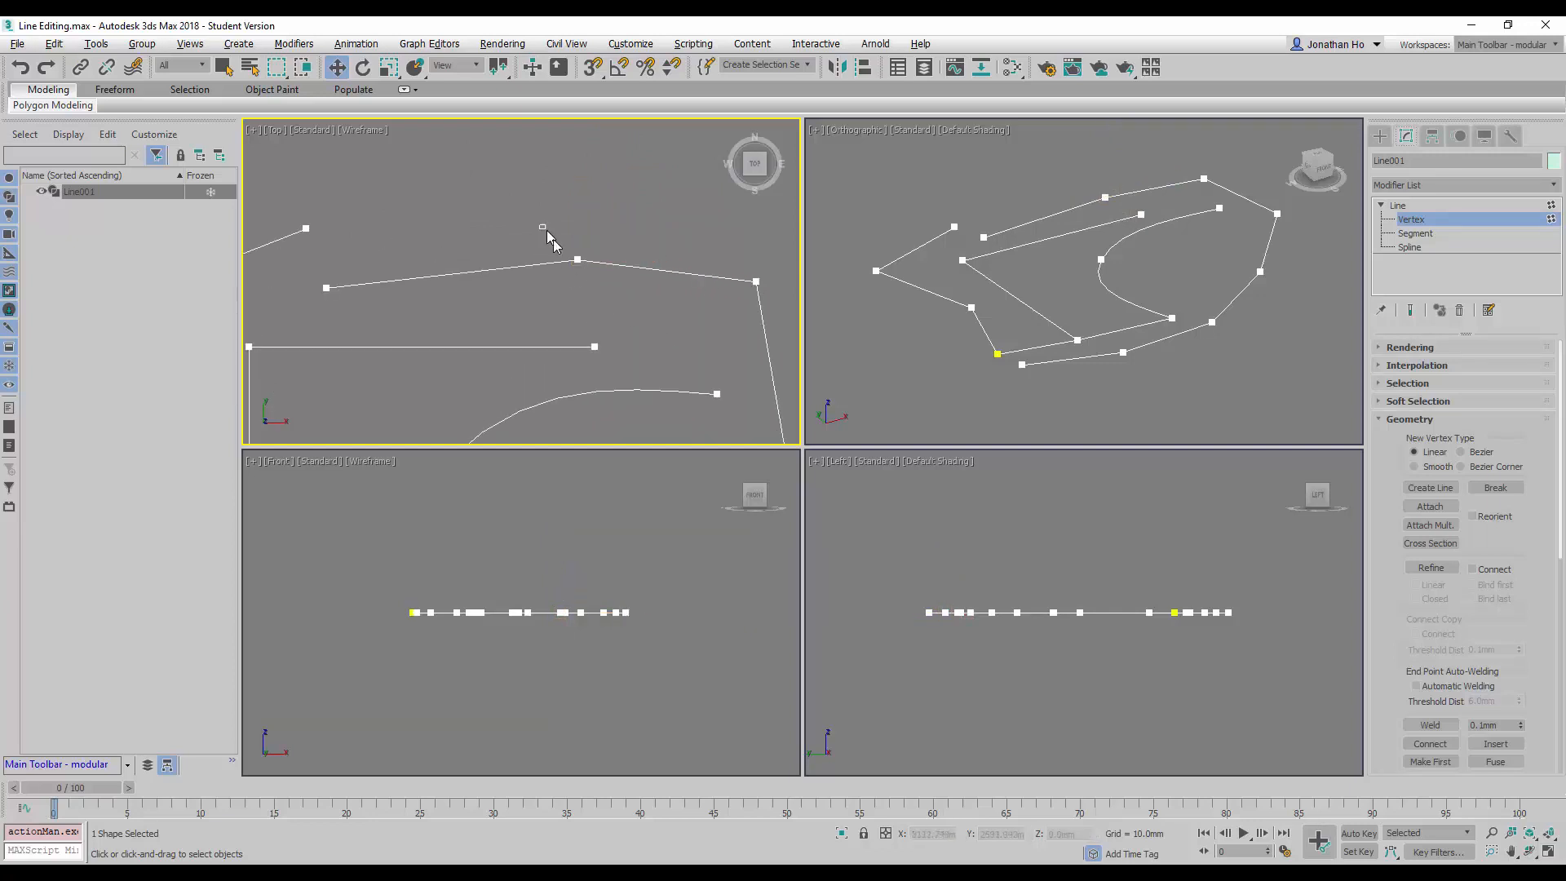
# Step: Box-select the two overlapping top vertices of Line001 and Weld them into one, then deselect
pyautogui.click(577, 258)
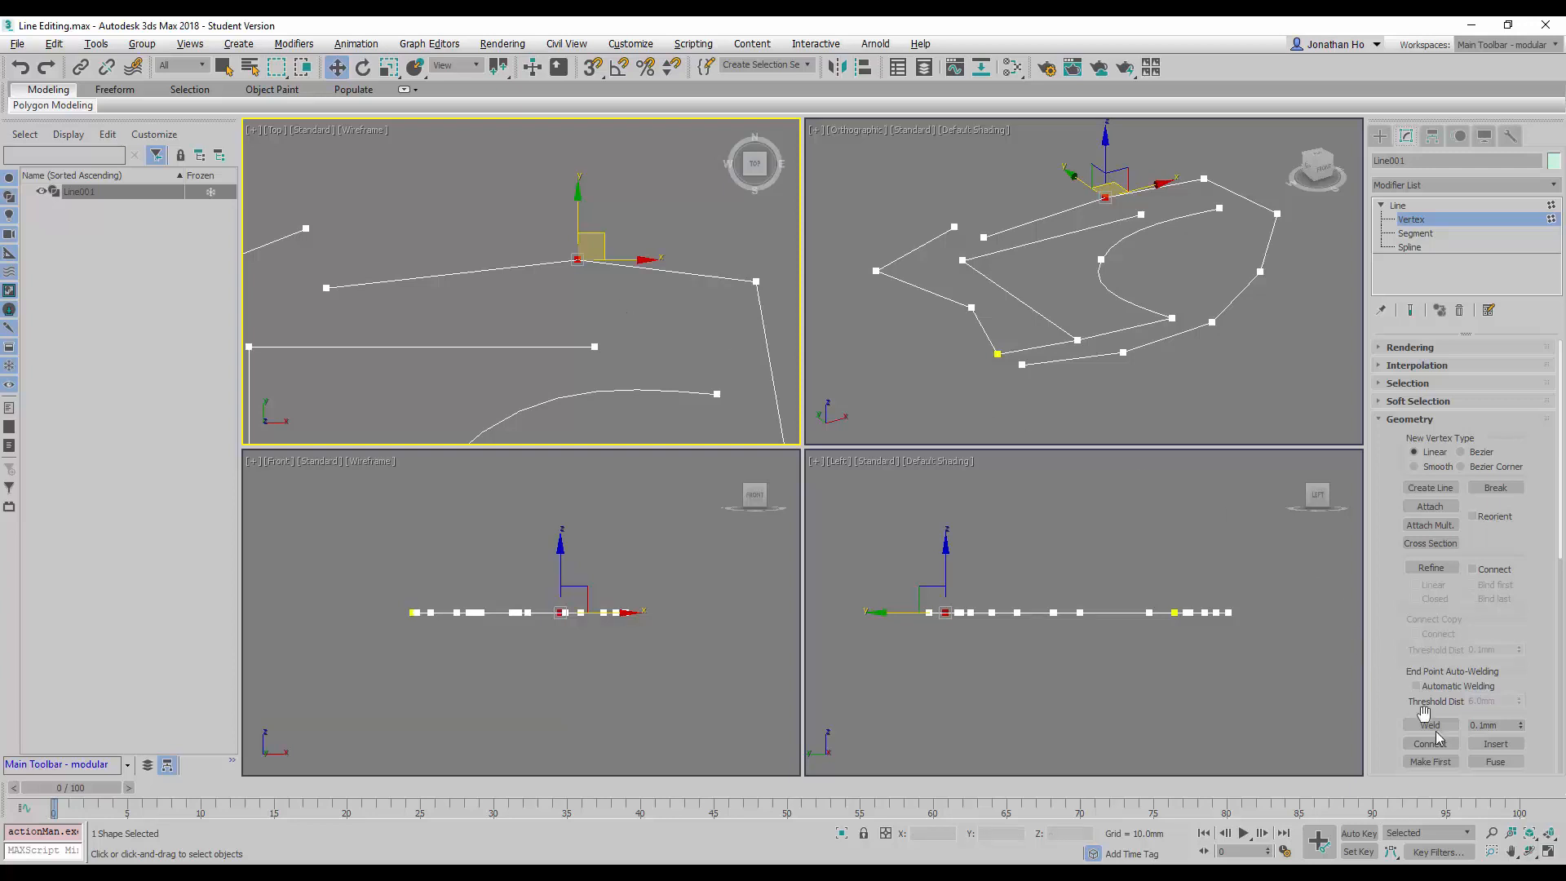
pyautogui.click(1429, 724)
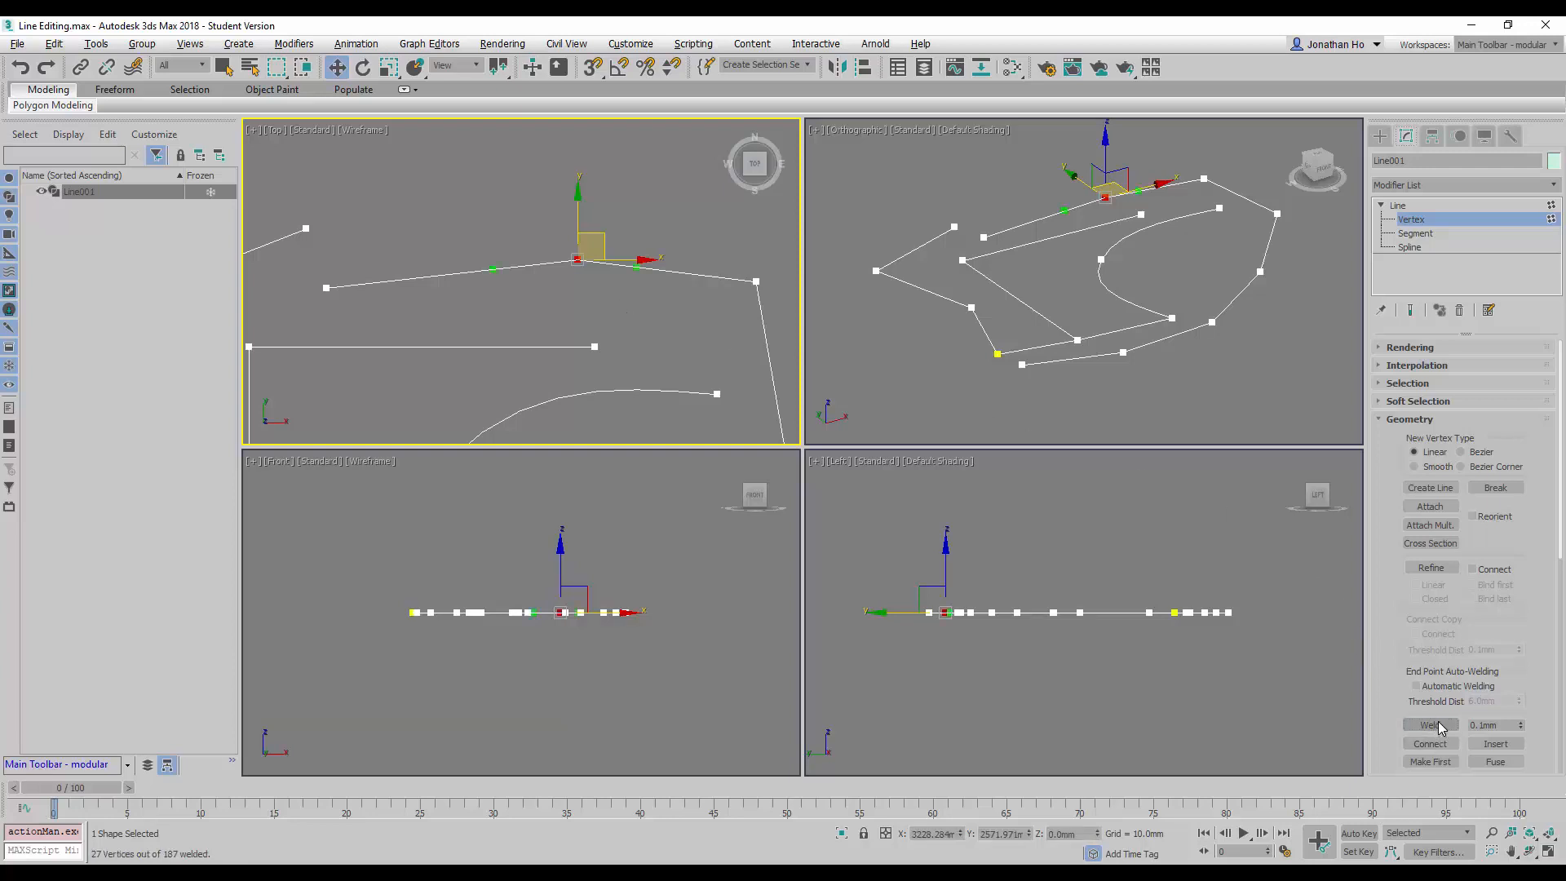
pyautogui.click(1430, 724)
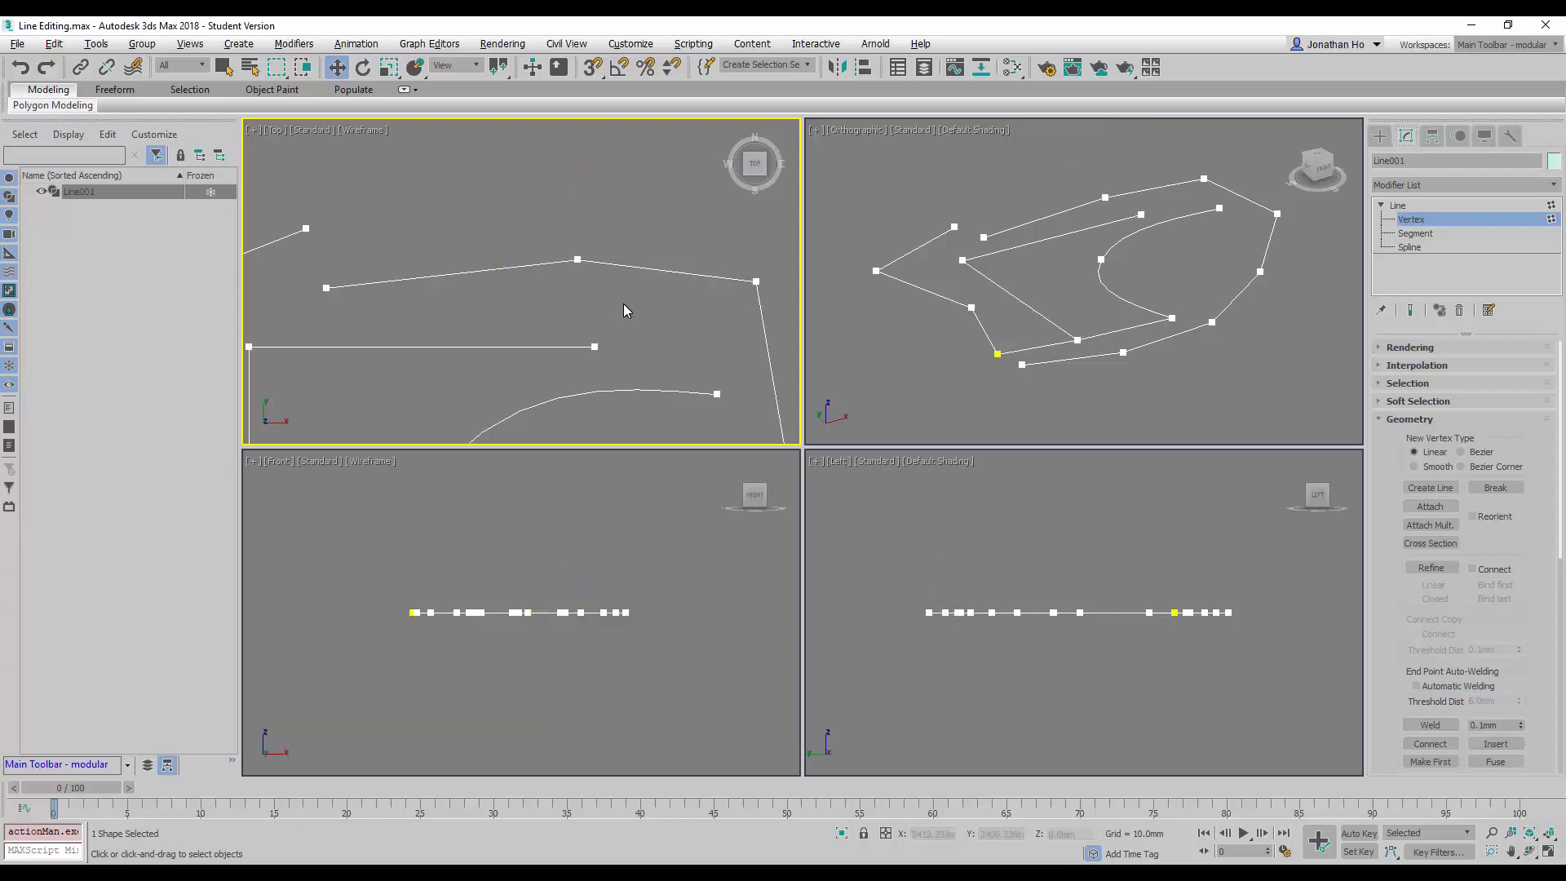
pyautogui.moveTo(576, 259)
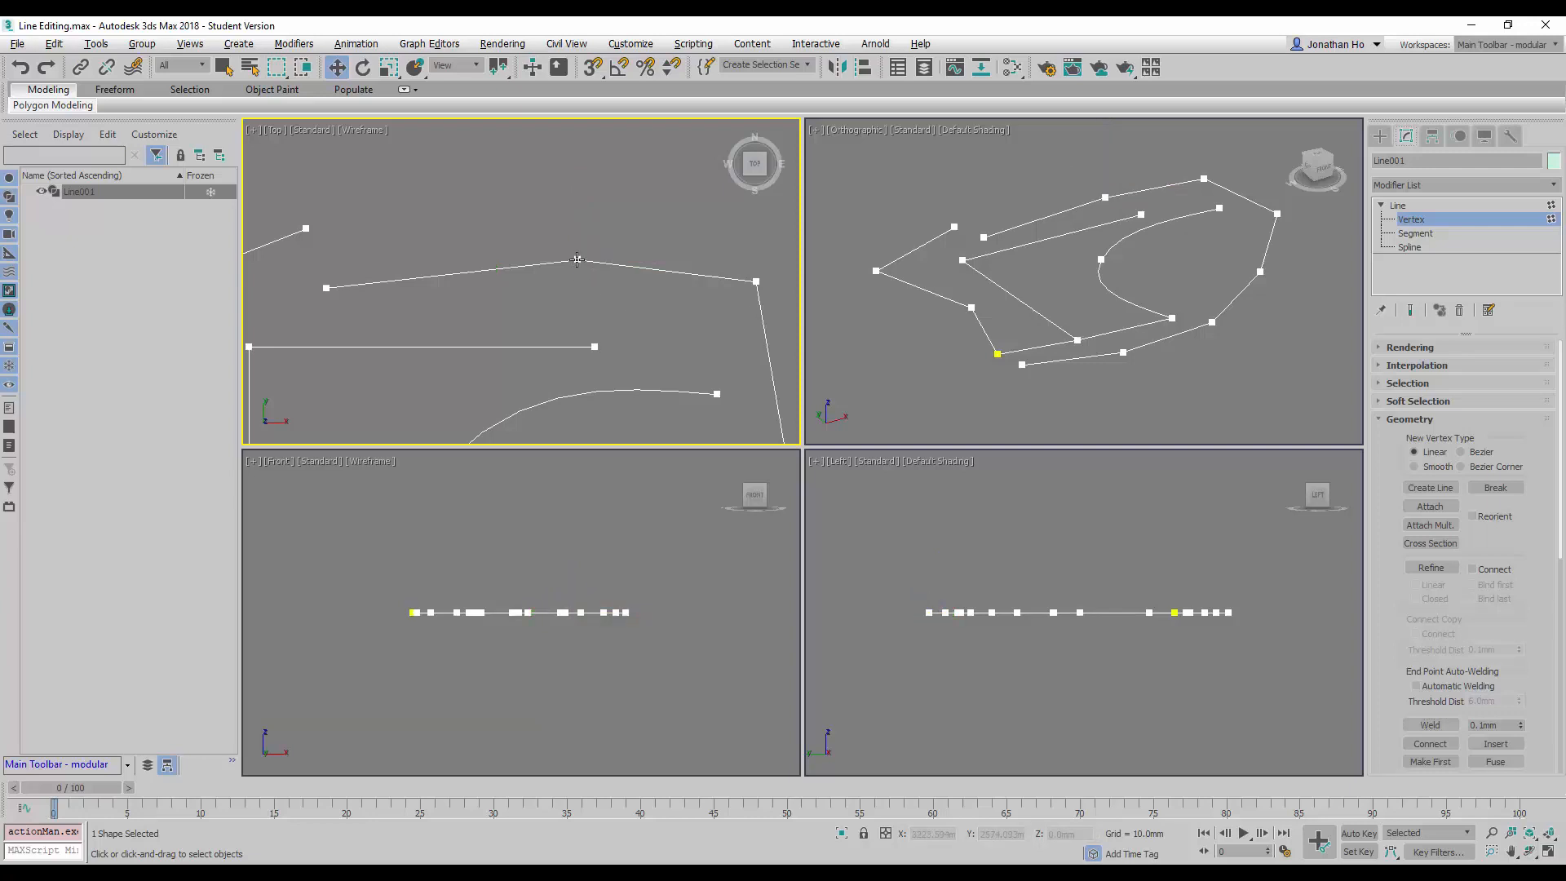
# Step: Select the welded top vertex to confirm it is a single joined point with tangent handles
pyautogui.click(575, 259)
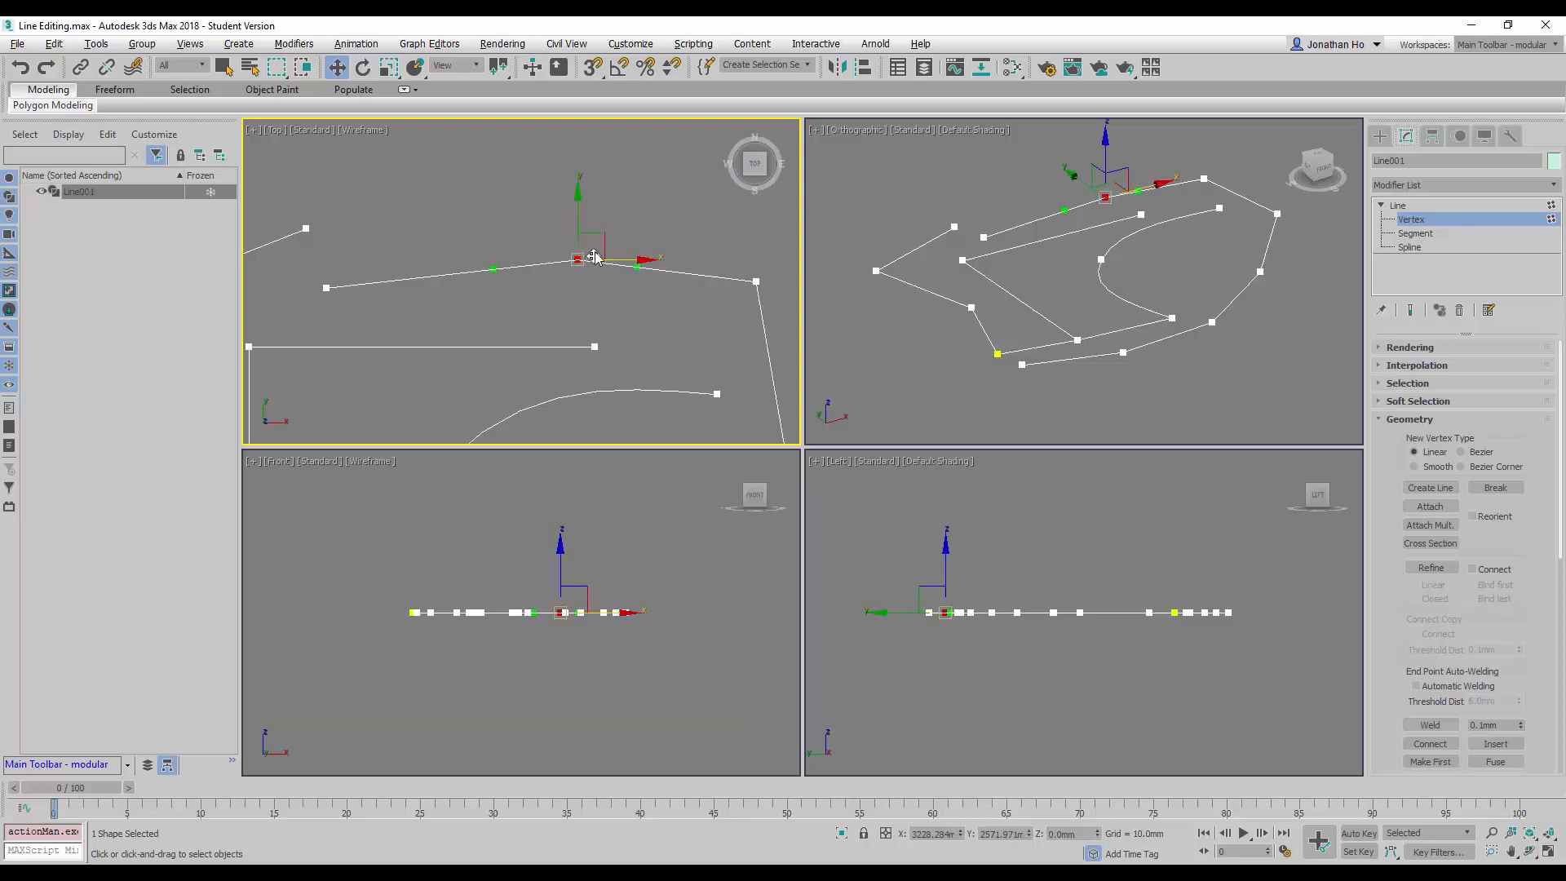